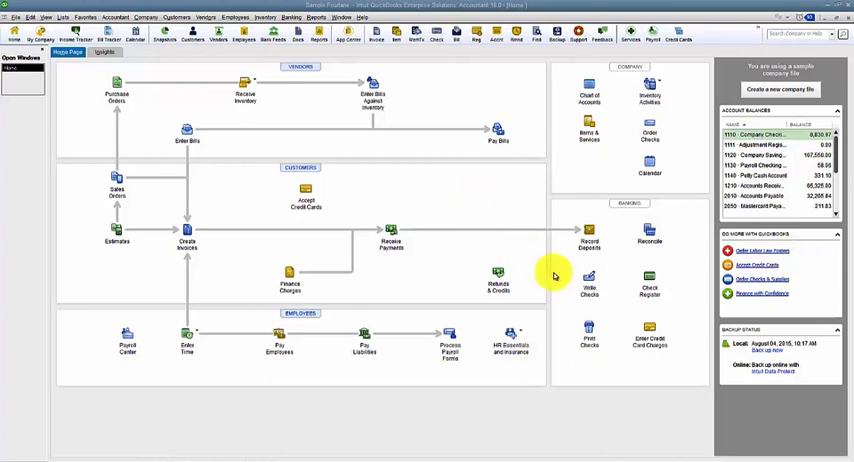
- Edit the First National Bank of Bayshore bill payment check and record the change
{"action": "left_click", "coordinate": [589, 283]}
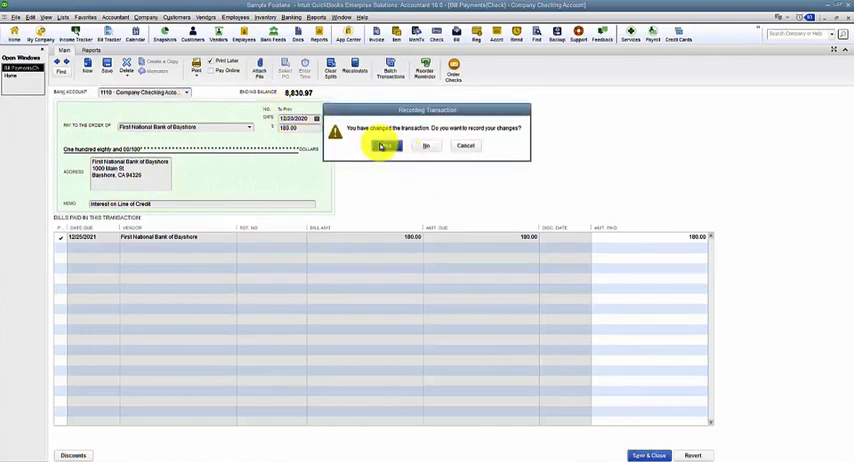
{"action": "left_click", "coordinate": [382, 145]}
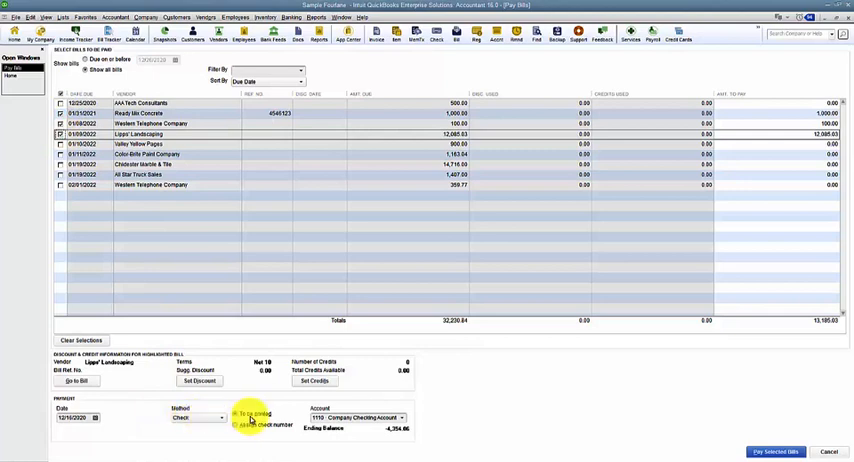
- Pay the Lipps' Landscaping and Ready Mix Concrete bills as to-be-printed checks, totaling 13,185.00
{"action": "left_click", "coordinate": [233, 413]}
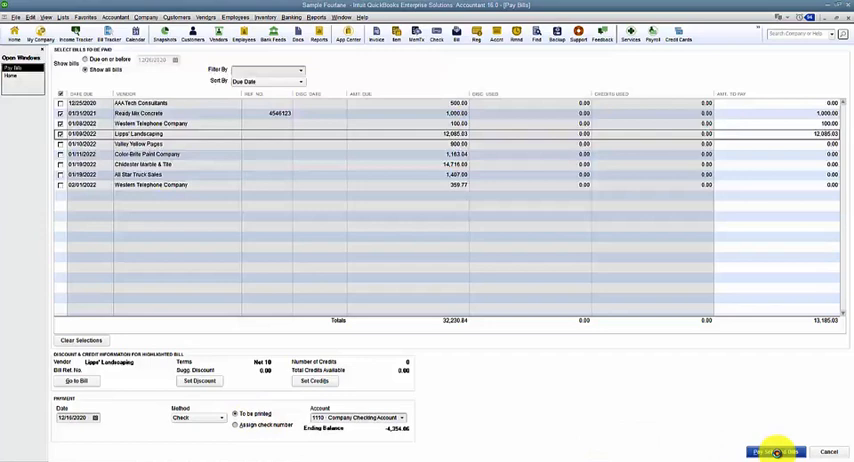
{"action": "left_click", "coordinate": [769, 452]}
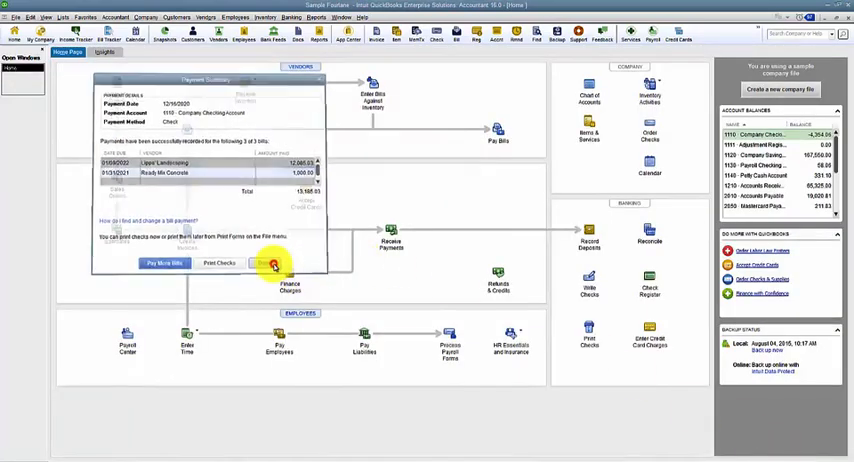
{"action": "left_click", "coordinate": [271, 264]}
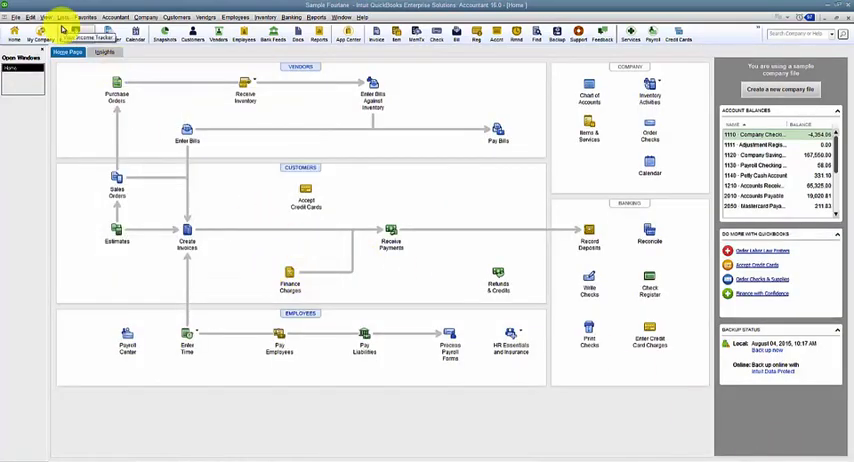
{"action": "left_click", "coordinate": [15, 17]}
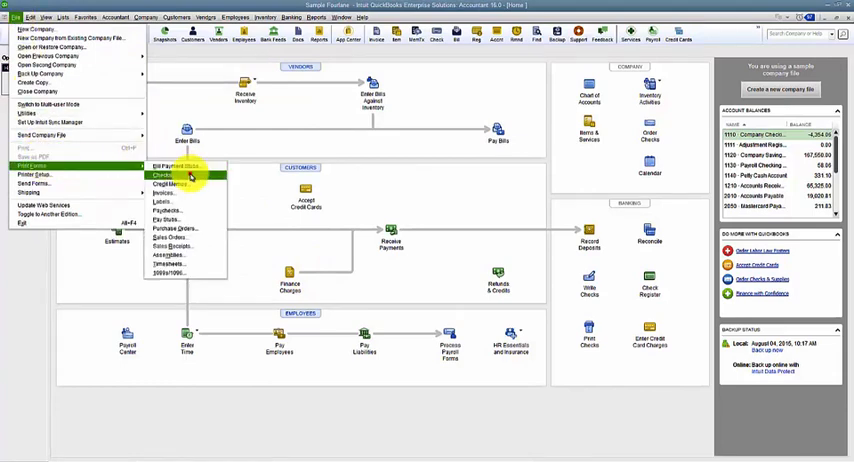
{"action": "left_click", "coordinate": [162, 176]}
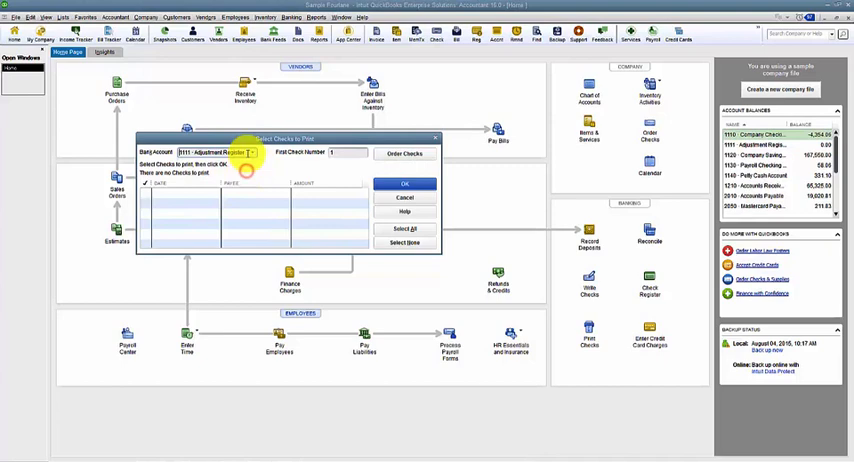
{"action": "left_click", "coordinate": [251, 152]}
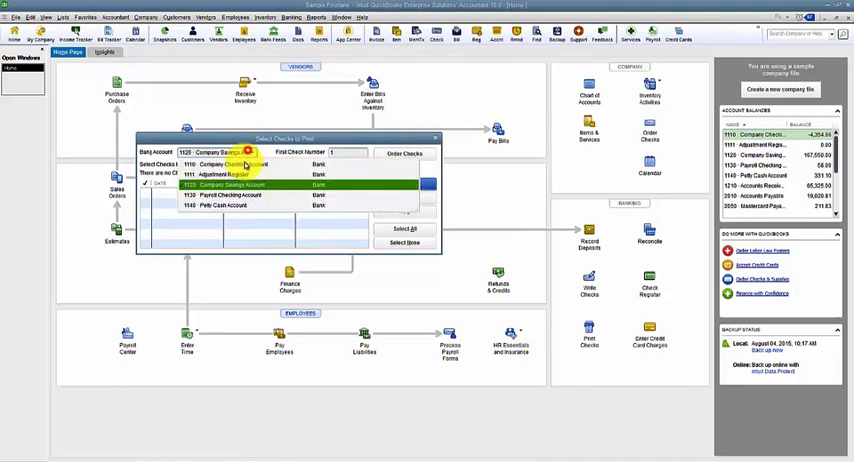
{"action": "left_click", "coordinate": [228, 194]}
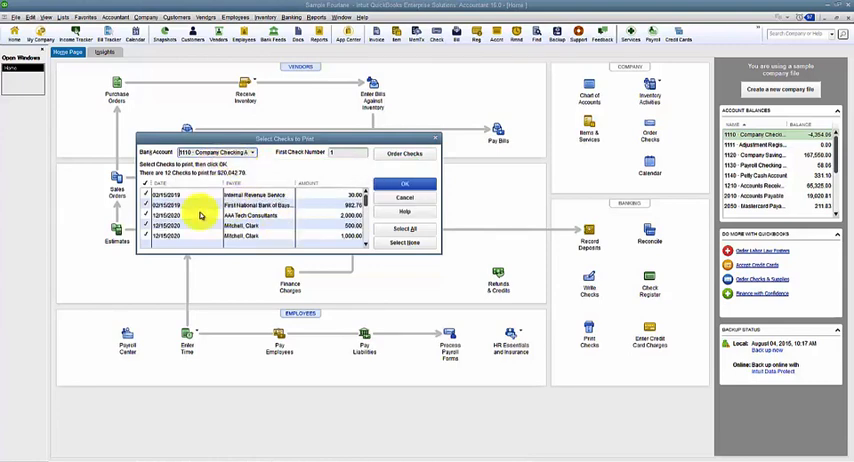
{"action": "scroll", "scroll_direction": "down", "scroll_amount": 3}
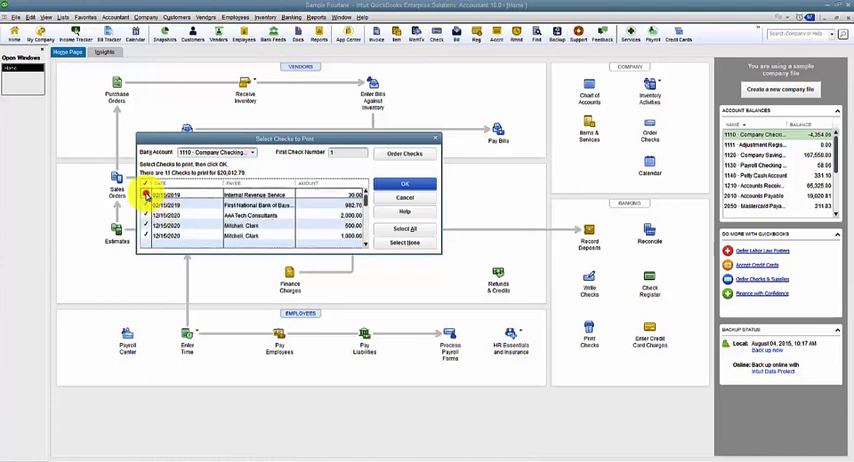
{"action": "left_click", "coordinate": [148, 195]}
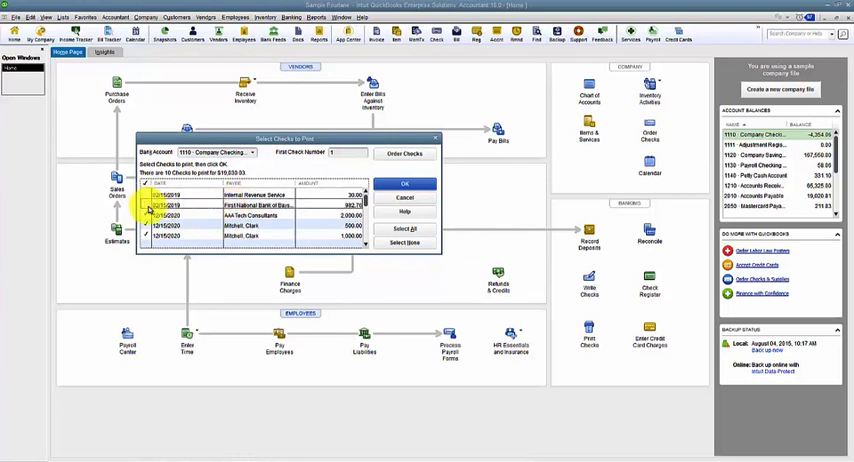
{"action": "left_click", "coordinate": [170, 195]}
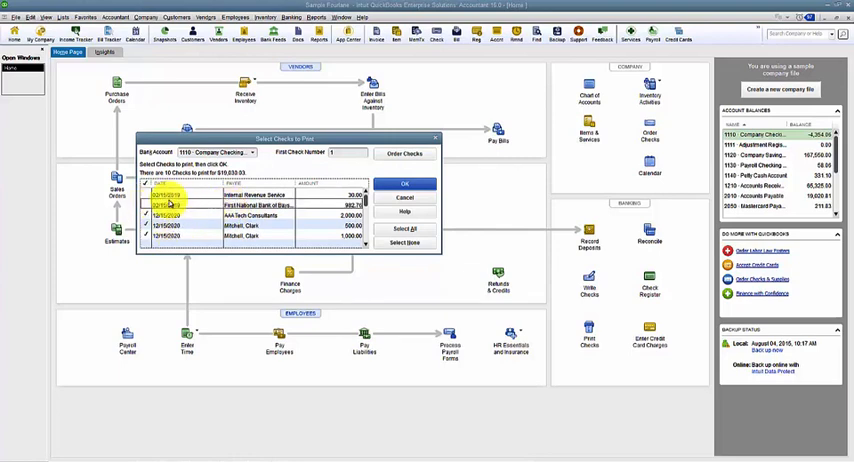
{"action": "left_click", "coordinate": [147, 206]}
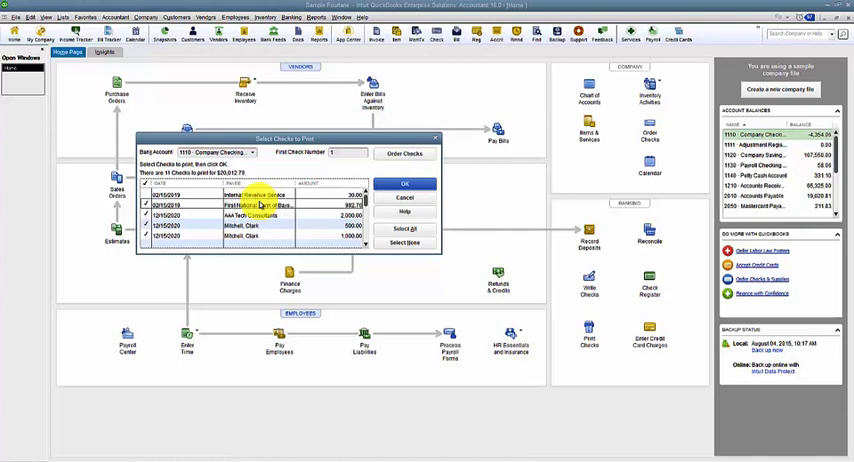
{"action": "left_click", "coordinate": [404, 242]}
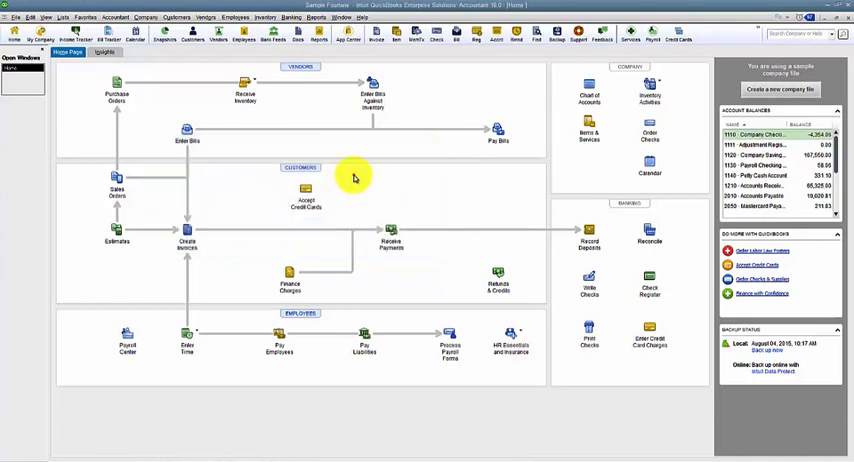
- Search transactions by amount 982.76 with the Zero Reorder Qty filter removed
{"action": "left_click", "coordinate": [536, 35]}
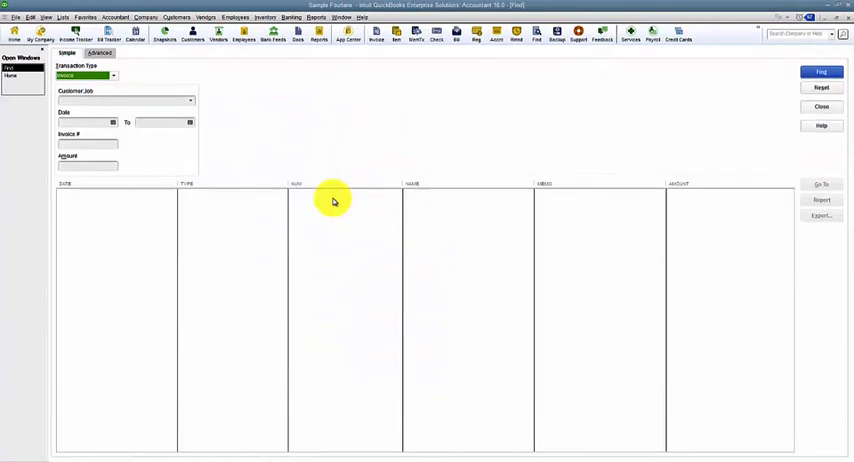
{"action": "left_click", "coordinate": [99, 53]}
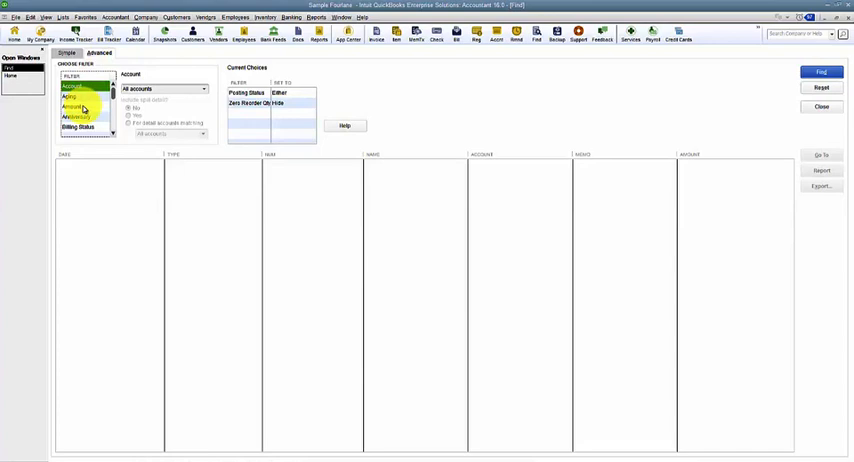
{"action": "left_click", "coordinate": [71, 106]}
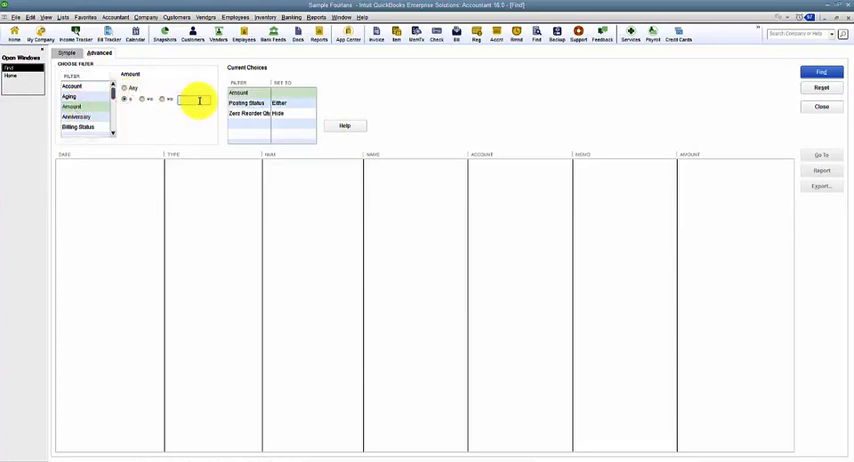
{"action": "type", "text": "982.26"}
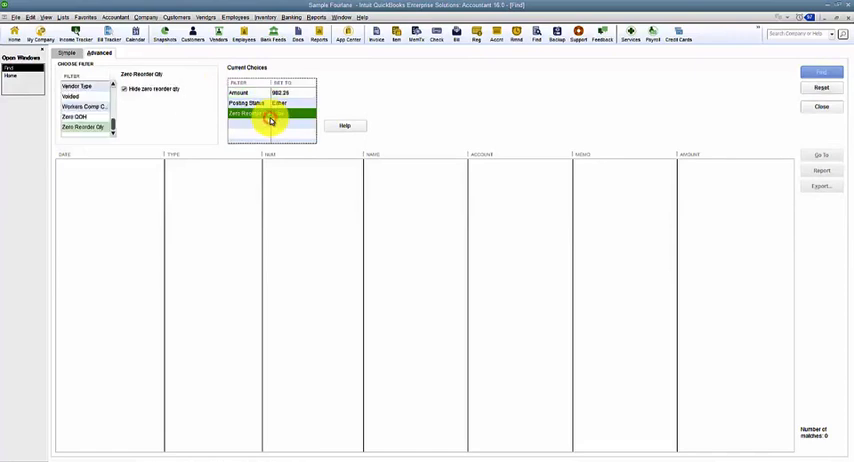
{"action": "left_click", "coordinate": [15, 17]}
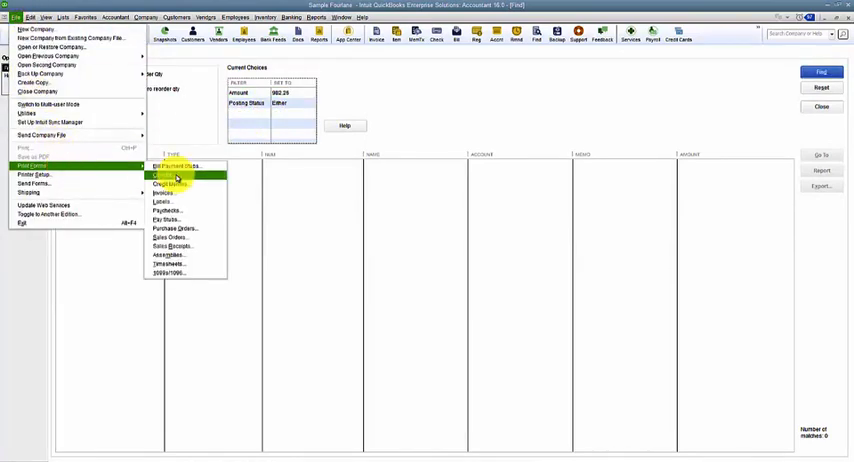
{"action": "left_click", "coordinate": [165, 178]}
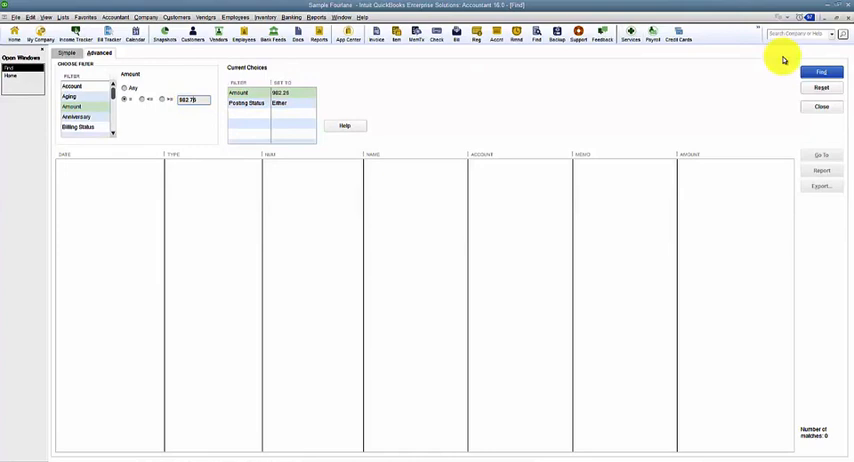
{"action": "left_click", "coordinate": [821, 71]}
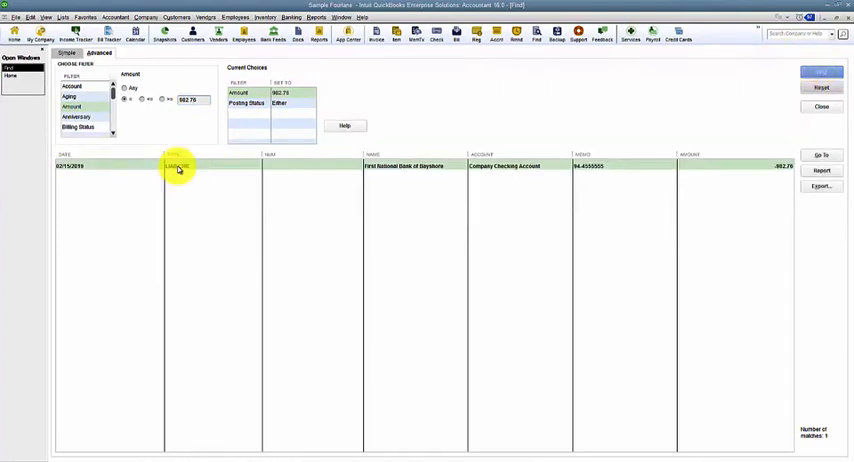
- Open the found 982.76 liability check to First National Bank of Bayshore and Save & Close
{"action": "double_click", "coordinate": [178, 165]}
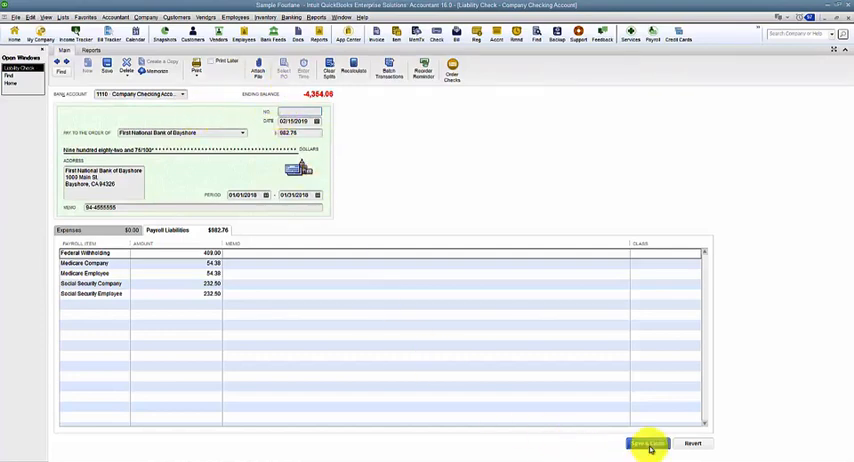
{"action": "left_click", "coordinate": [648, 444]}
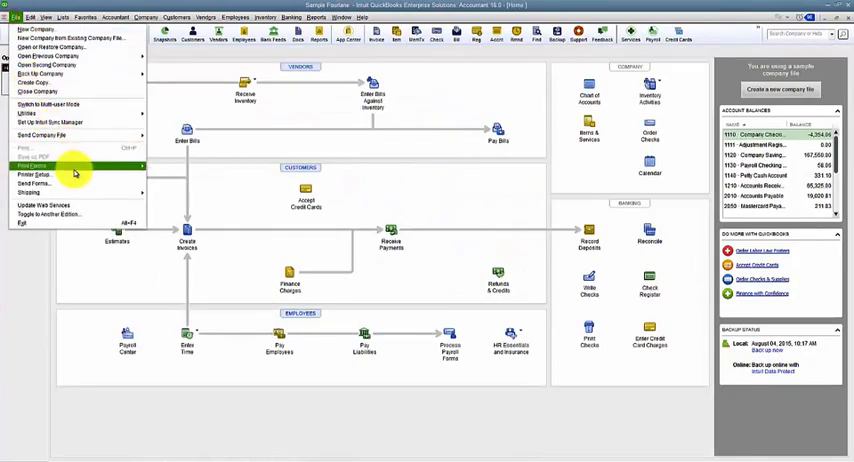
- Select the three Company Checking checks totaling $3,500.00, starting at check number 2050
{"action": "left_click", "coordinate": [35, 165]}
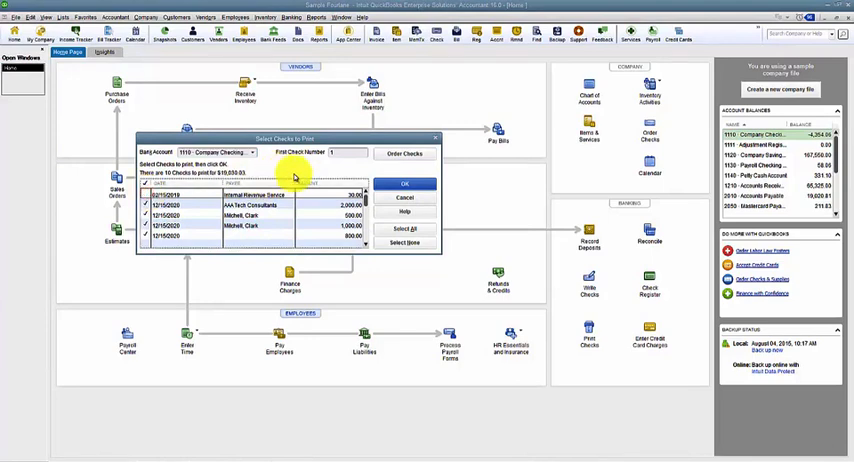
{"action": "mouse_move", "coordinate": [180, 280]}
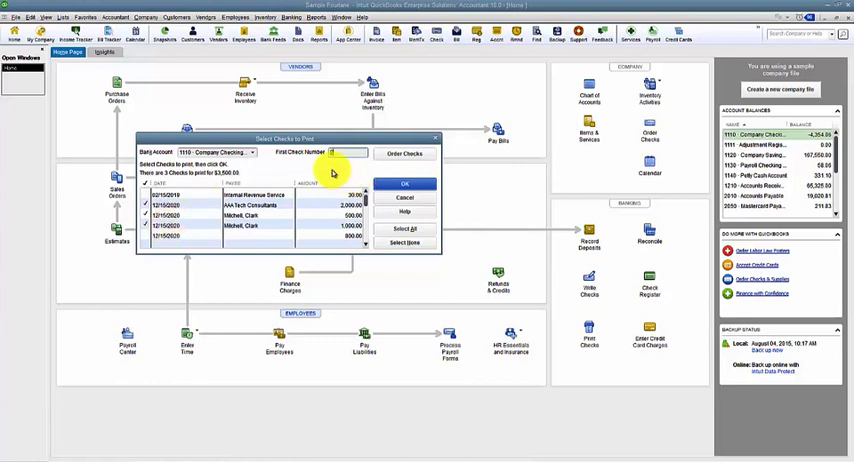
{"action": "type", "text": "2050"}
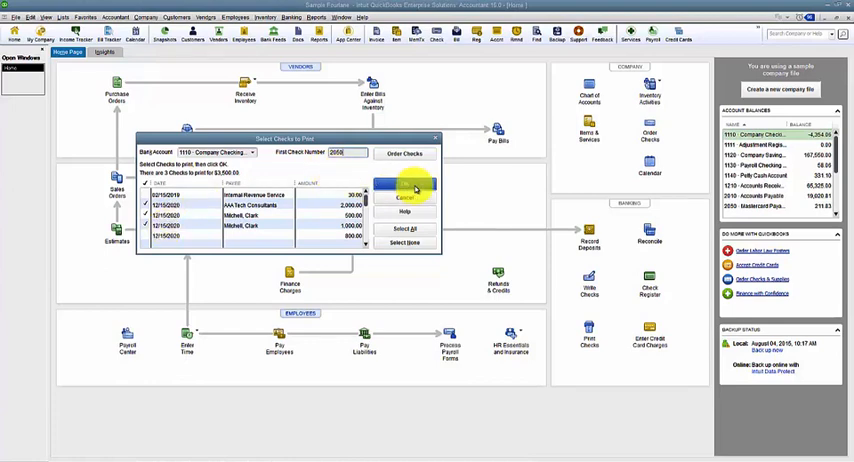
{"action": "left_click", "coordinate": [404, 196]}
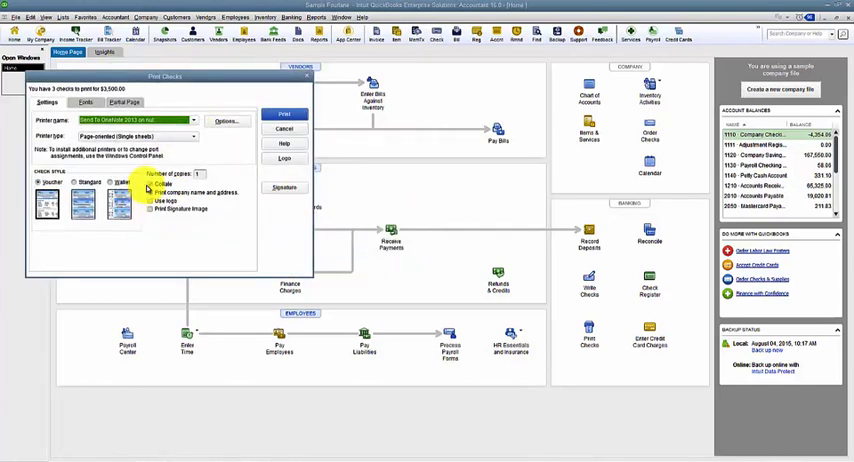
- Print the checks in voucher style with Collate on and the company name/address option toggled
{"action": "left_click", "coordinate": [151, 185]}
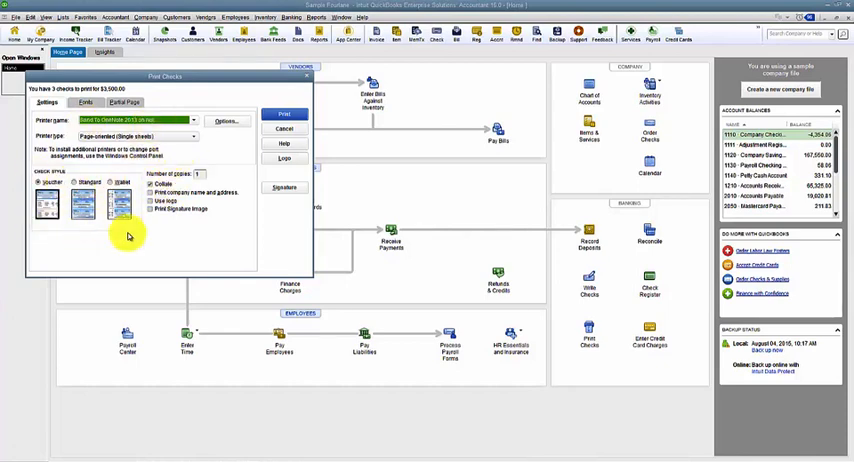
{"action": "mouse_move", "coordinate": [171, 256]}
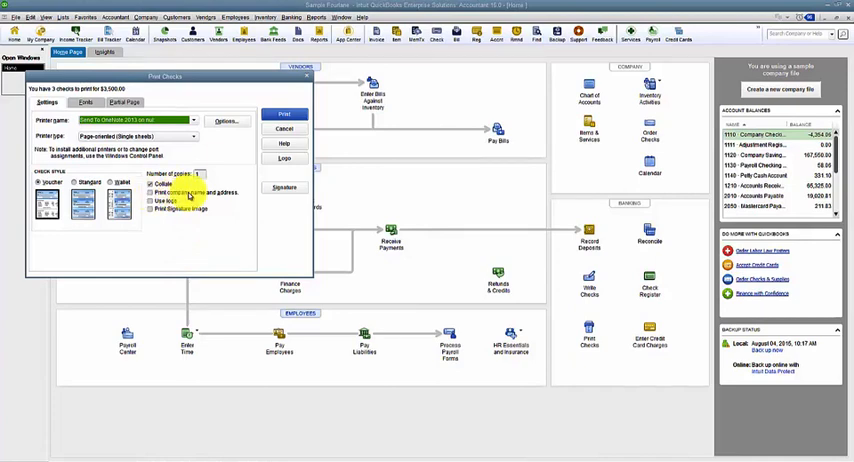
{"action": "left_click", "coordinate": [151, 193]}
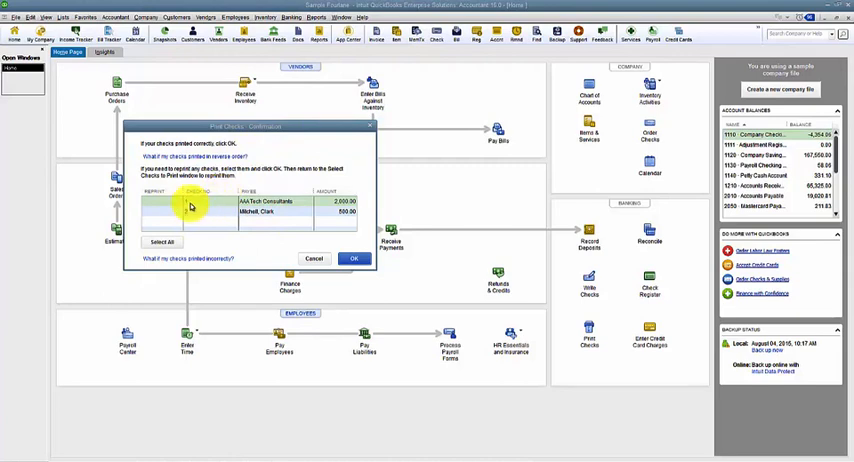
- Mark the AAA Tech Consultants check for reprint and close the confirmation
{"action": "left_click", "coordinate": [354, 258]}
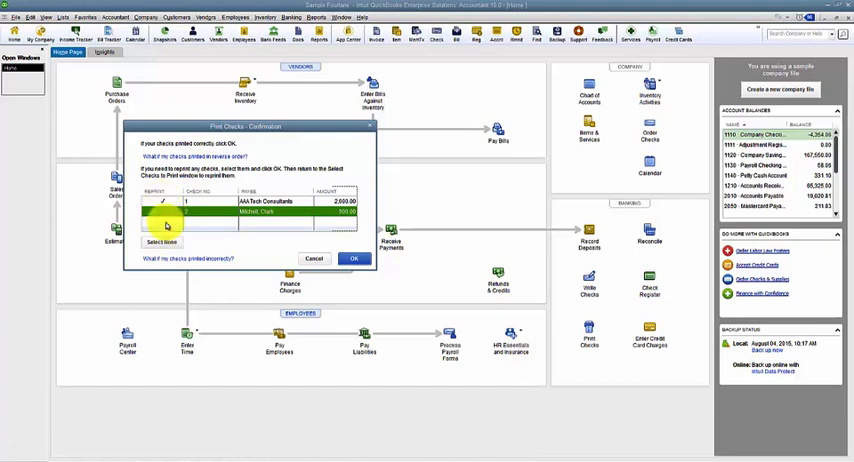
{"action": "left_click", "coordinate": [354, 258]}
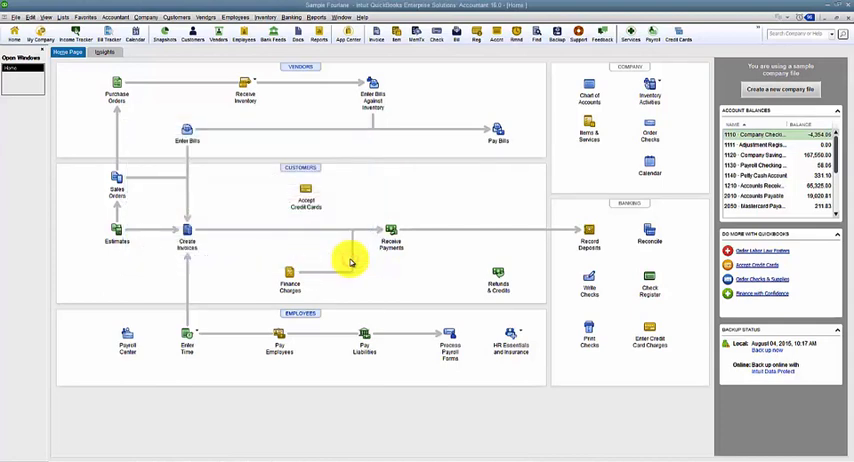
{"action": "left_click", "coordinate": [14, 17]}
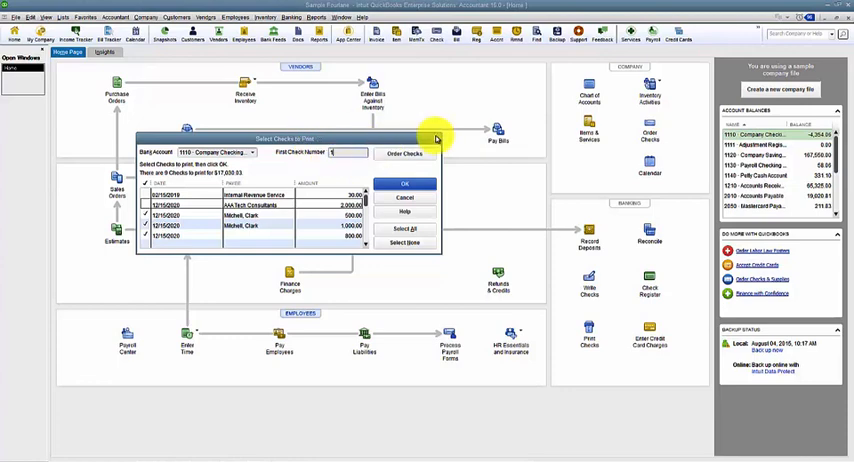
{"action": "left_click", "coordinate": [404, 184]}
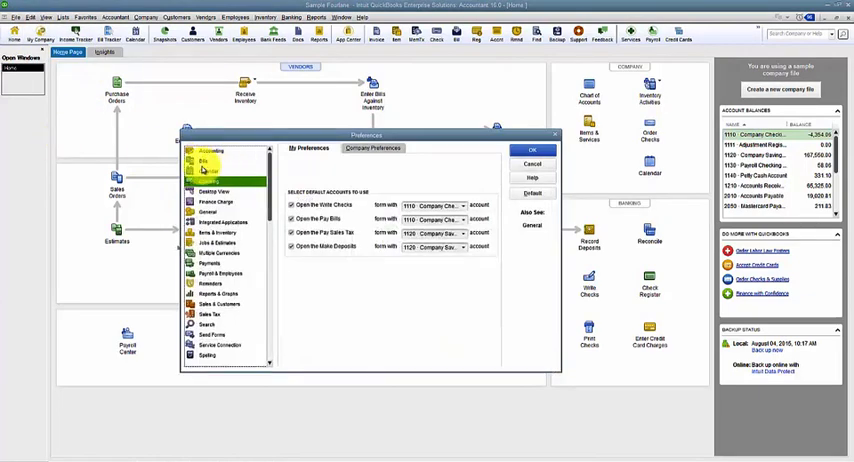
{"action": "left_click", "coordinate": [212, 189]}
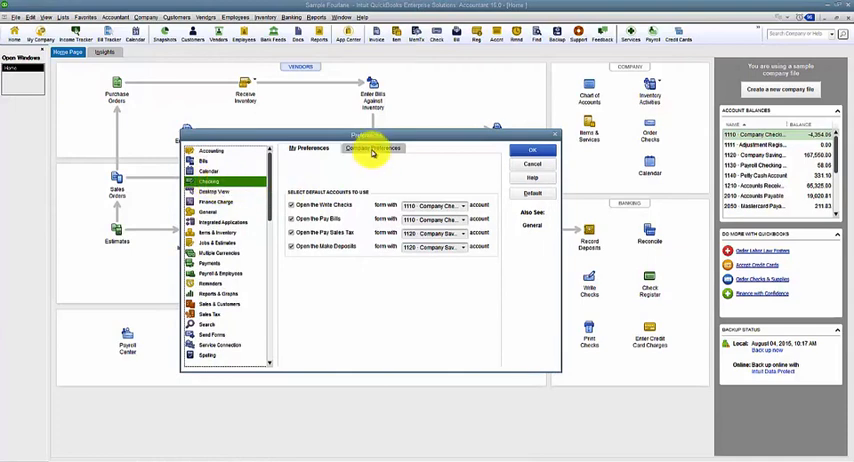
{"action": "left_click", "coordinate": [374, 148]}
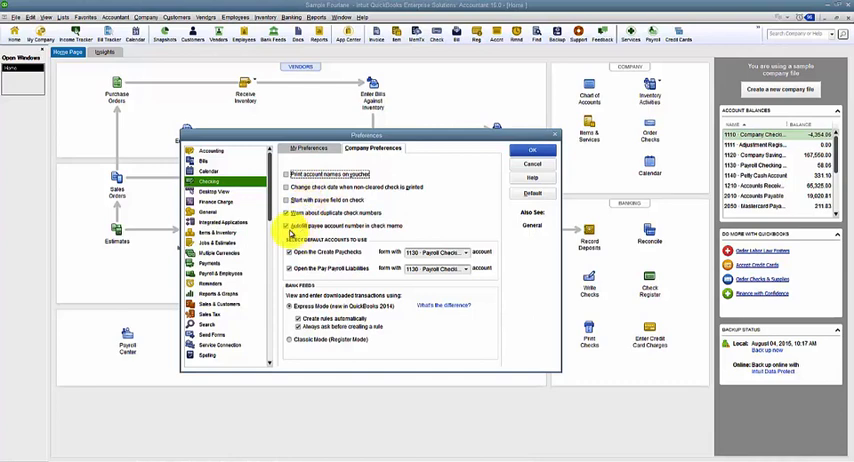
{"action": "left_click", "coordinate": [293, 225]}
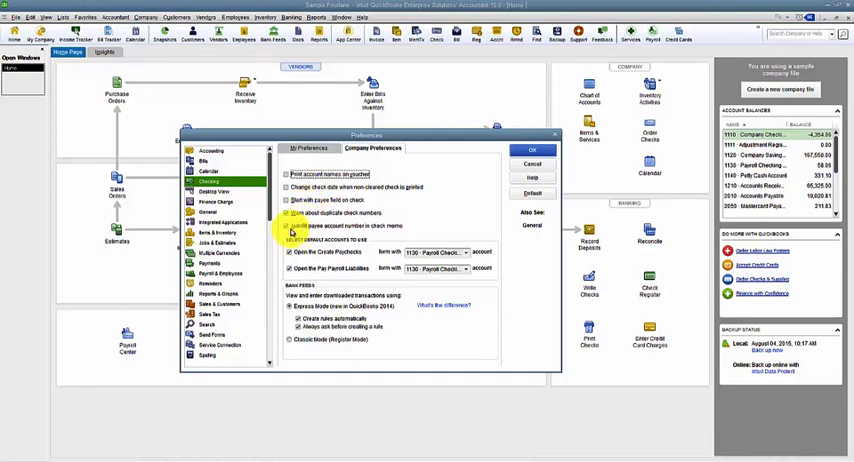
{"action": "left_click", "coordinate": [293, 226]}
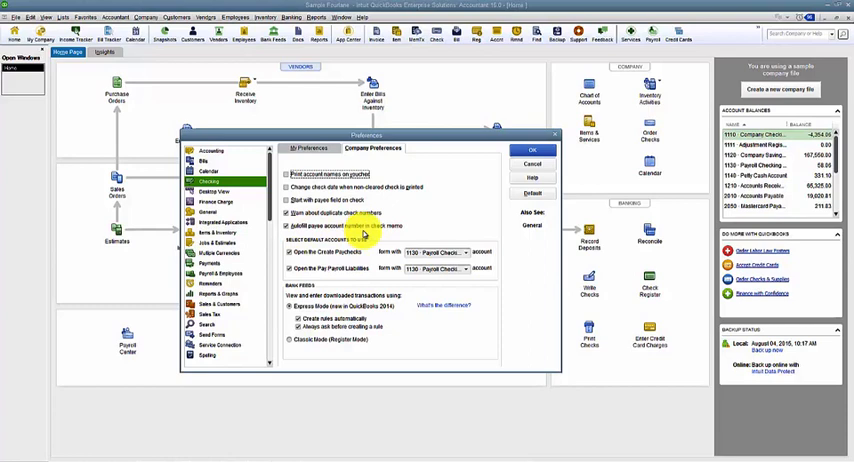
{"action": "left_click", "coordinate": [531, 150]}
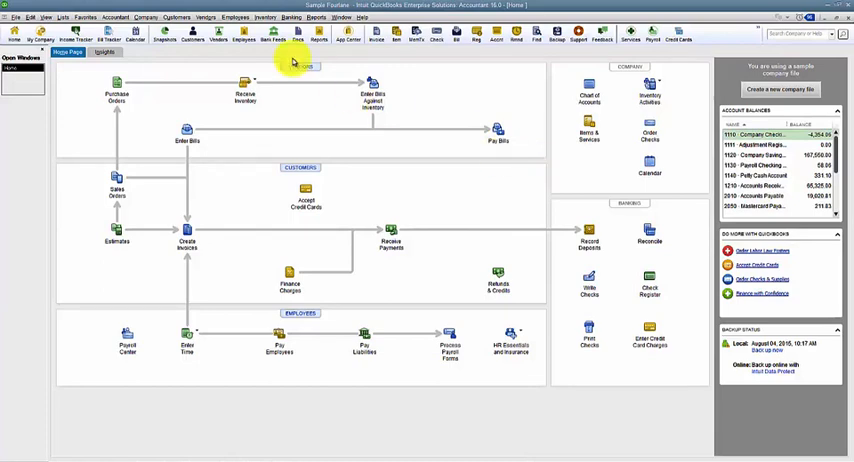
- Open Bill Payment Stubs under Print Forms, keeping only Office Mart and Western Telephone ($1,059.22)
{"action": "left_click", "coordinate": [14, 17]}
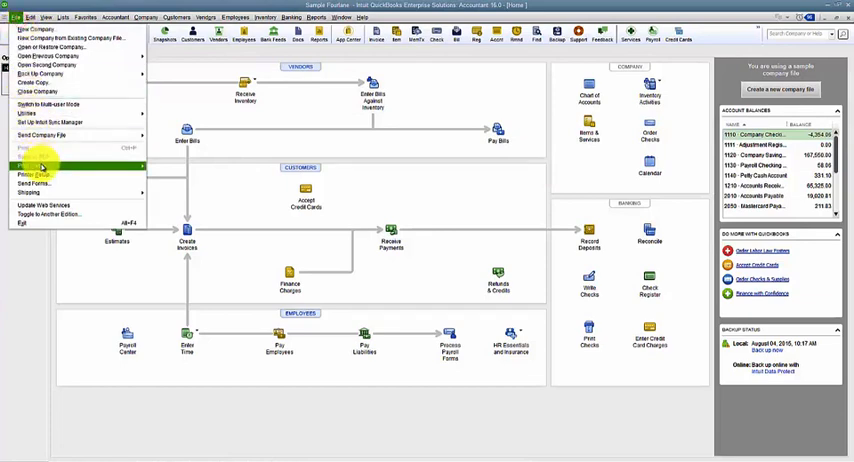
{"action": "mouse_move", "coordinate": [35, 165]}
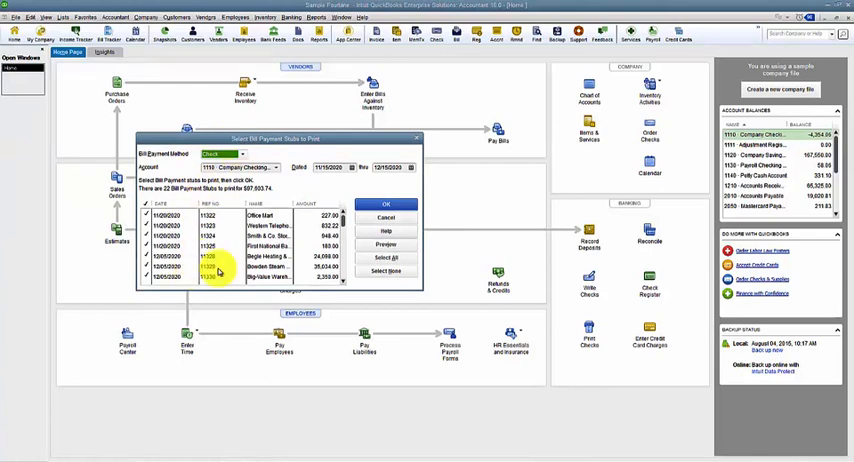
{"action": "left_click", "coordinate": [386, 271]}
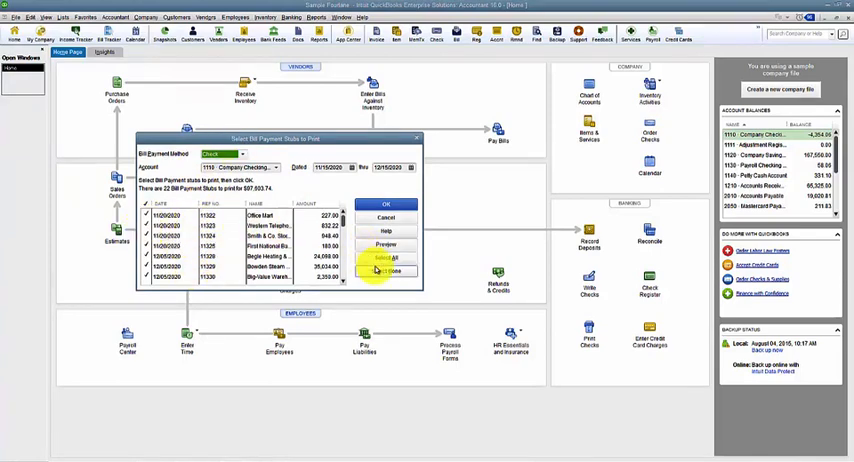
{"action": "left_click", "coordinate": [385, 258]}
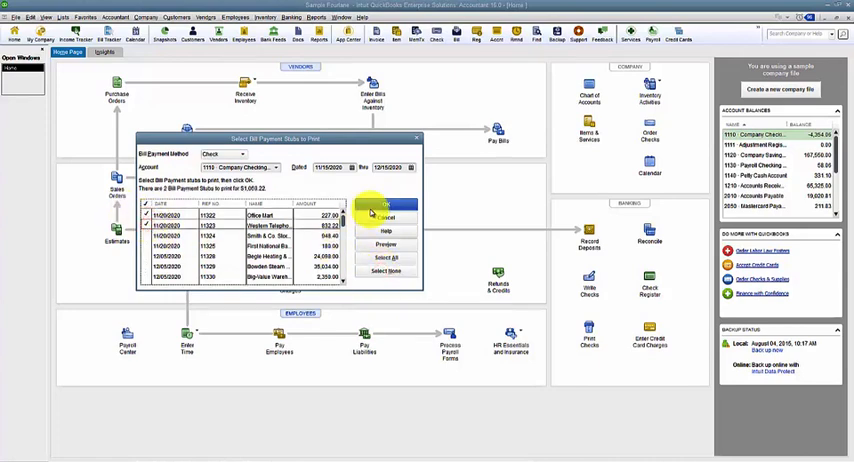
- Preview the two payment stubs, starting with the 227.00 Office Mart page
{"action": "left_click", "coordinate": [384, 245]}
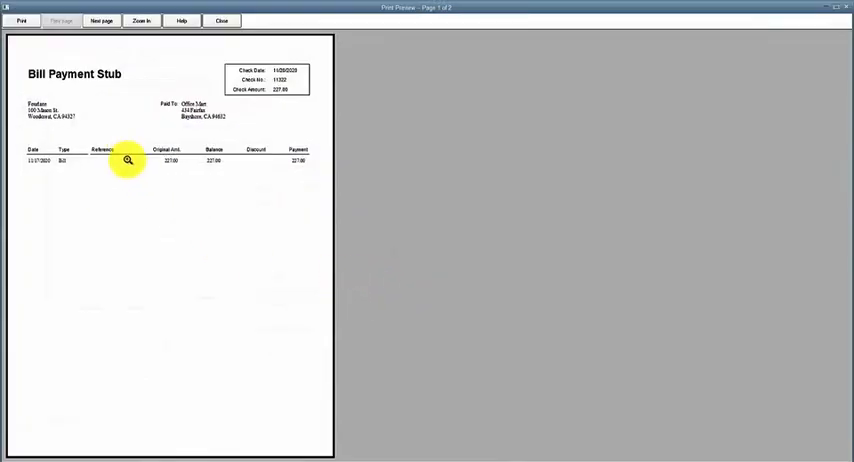
{"action": "mouse_move", "coordinate": [142, 281]}
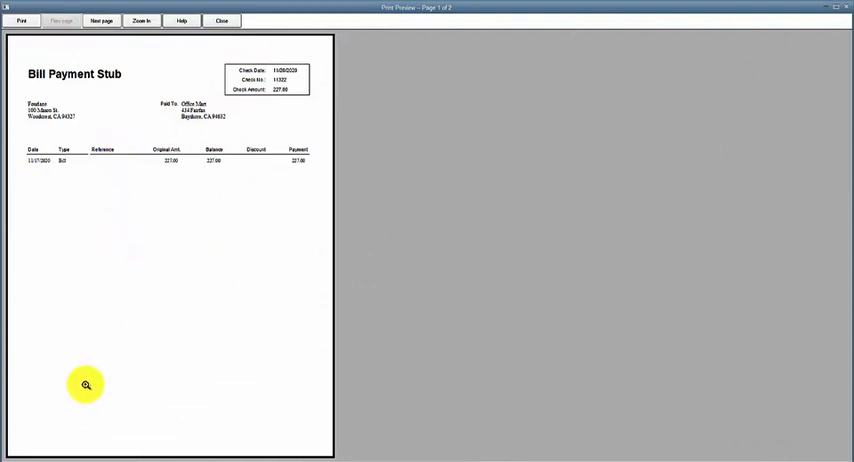
{"action": "mouse_move", "coordinate": [98, 453]}
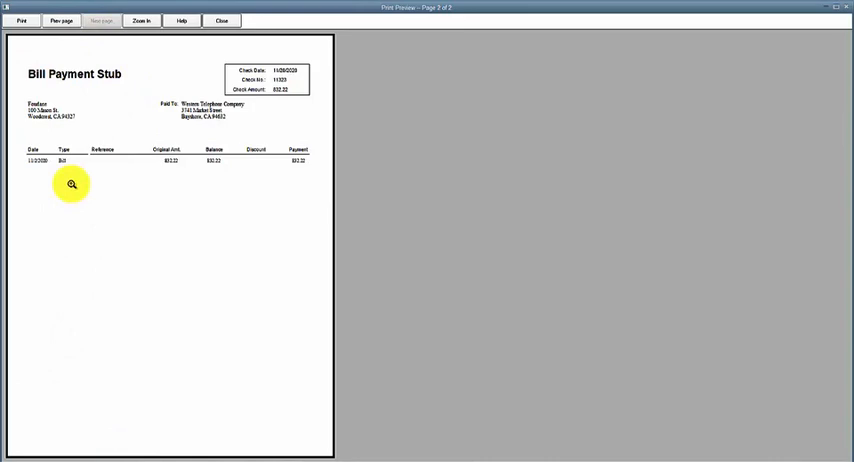
{"action": "mouse_move", "coordinate": [693, 5]}
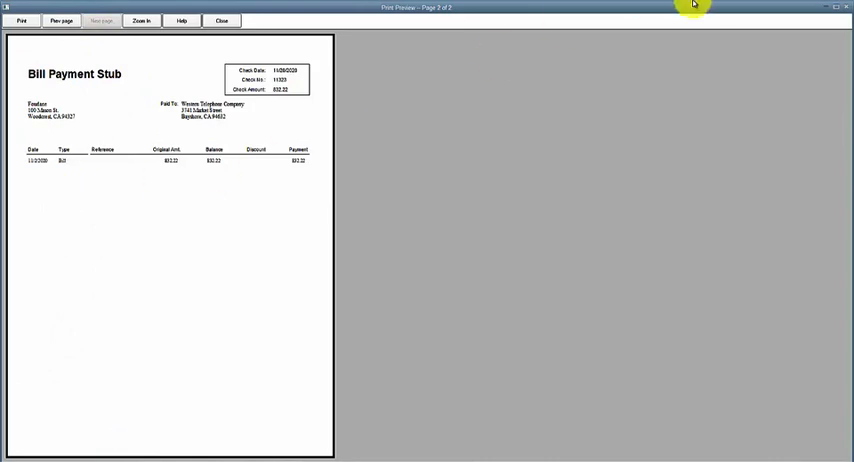